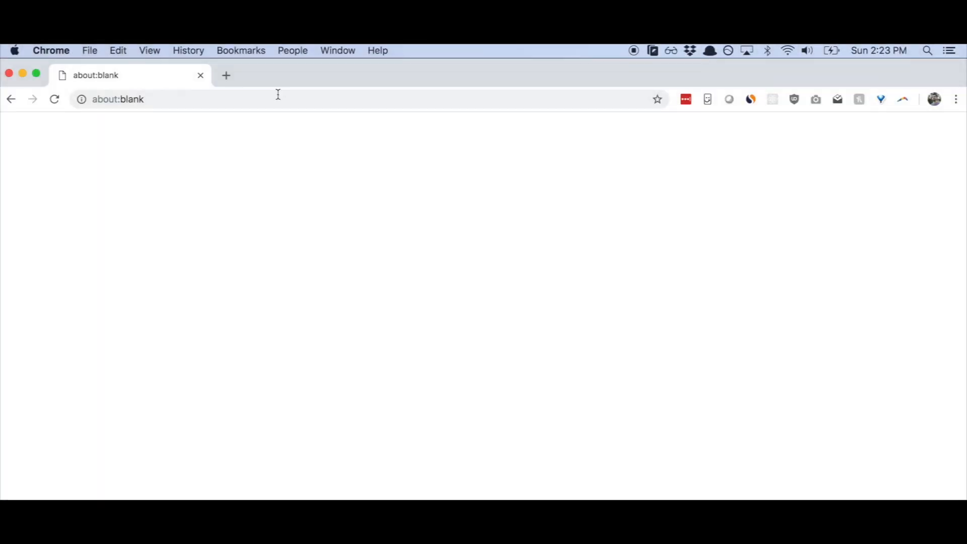
text(https://developer.apple.com/download/more/)
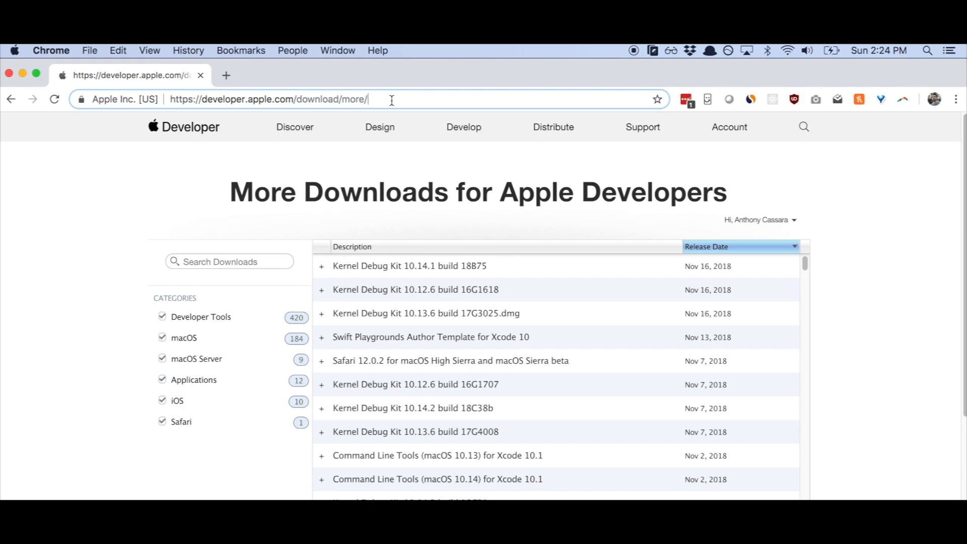
Search downloads for 'addi', expand Additional Tools for Xcode 10.1 and download its .dmg.
click(229, 263)
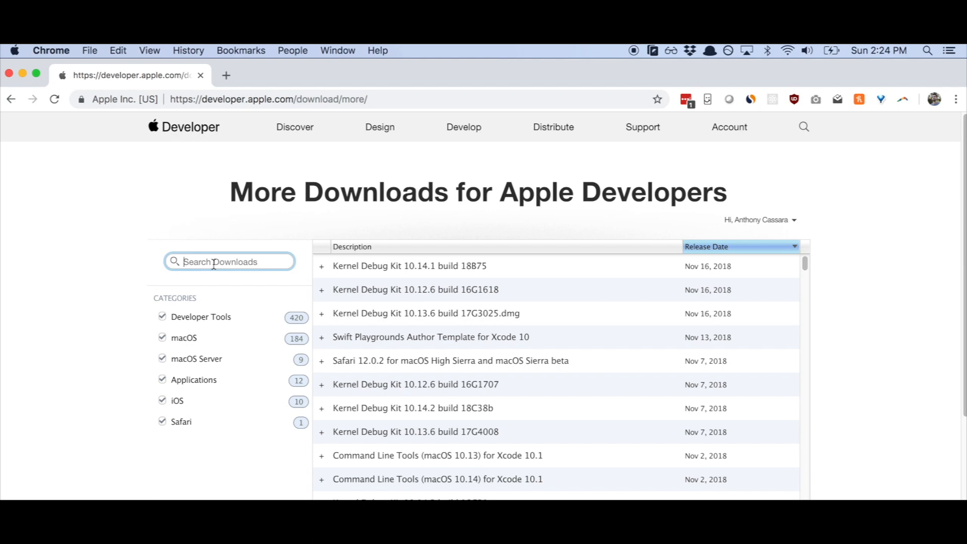
text(additional tools)
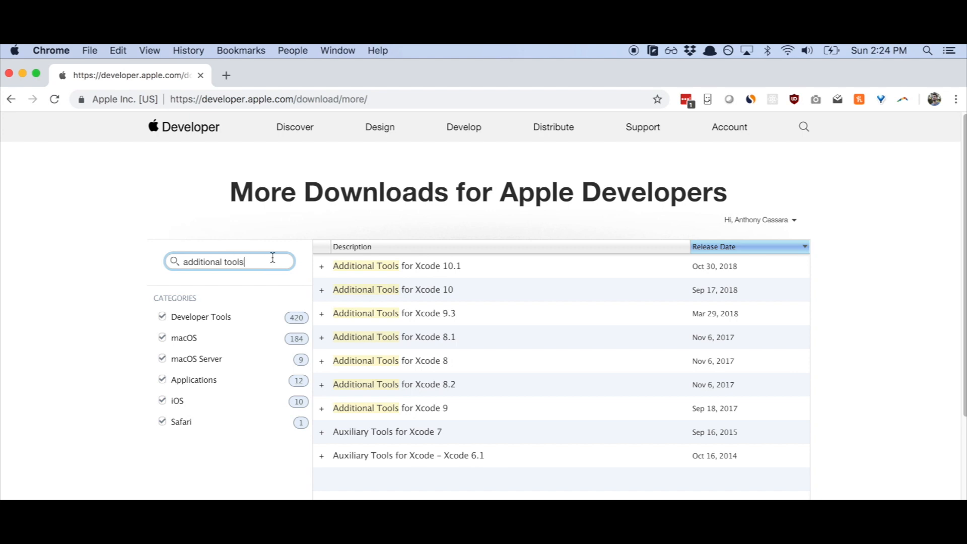
click(320, 266)
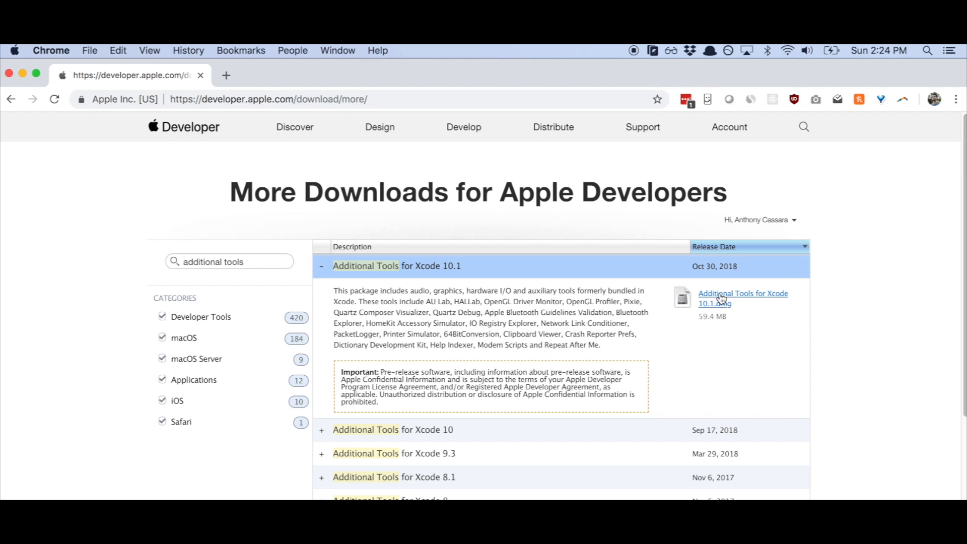
click(743, 298)
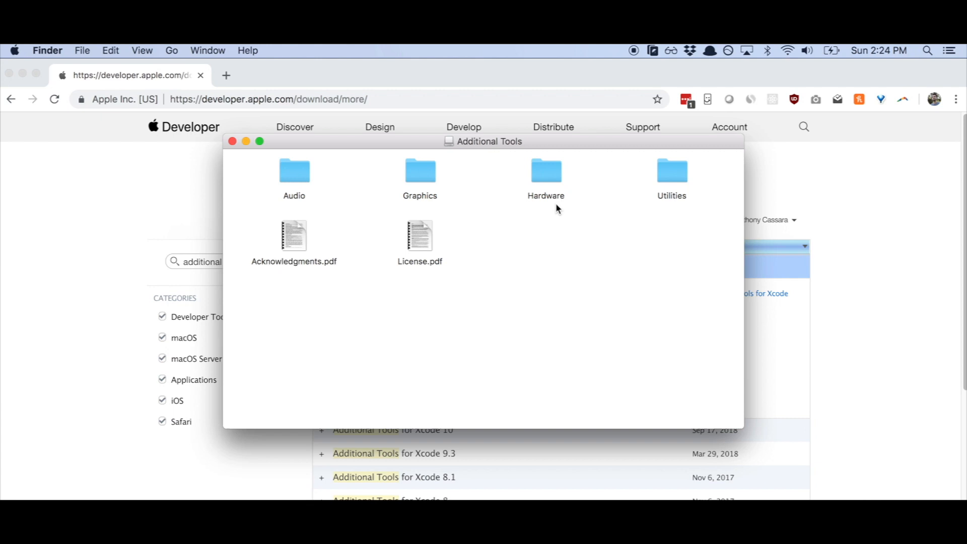
Launch Bluetooth Explorer.app from the Hardware folder and show its Tools menu.
double_click(545, 172)
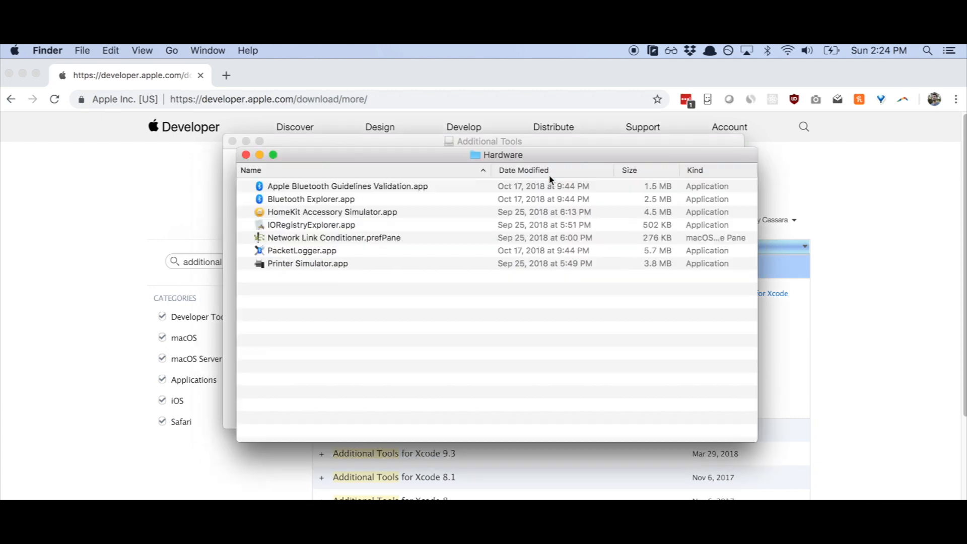
double_click(311, 198)
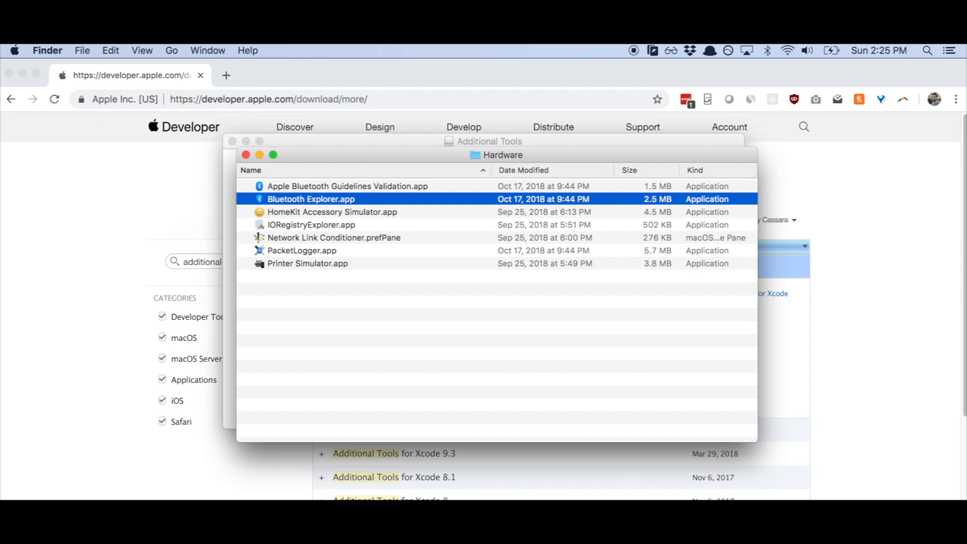
double_click(311, 199)
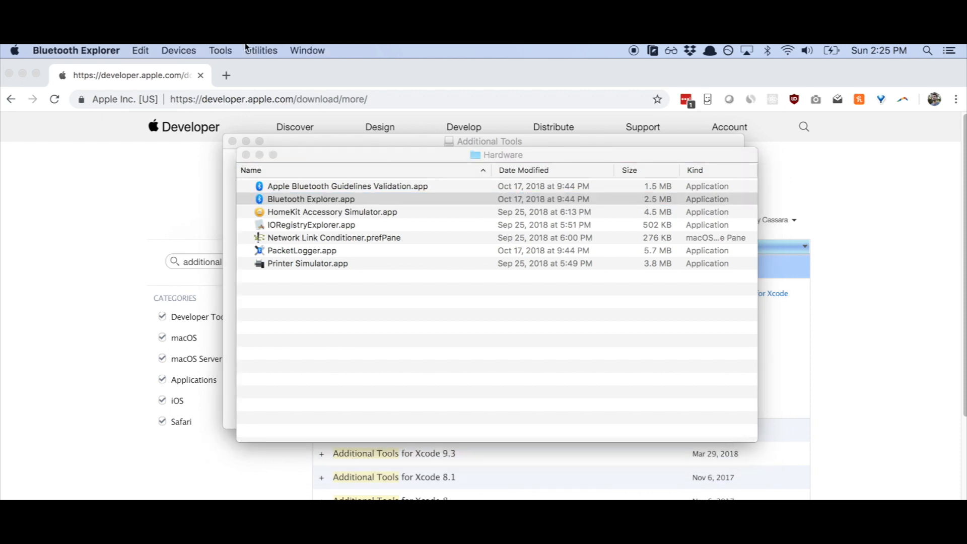
mouse_move(247, 49)
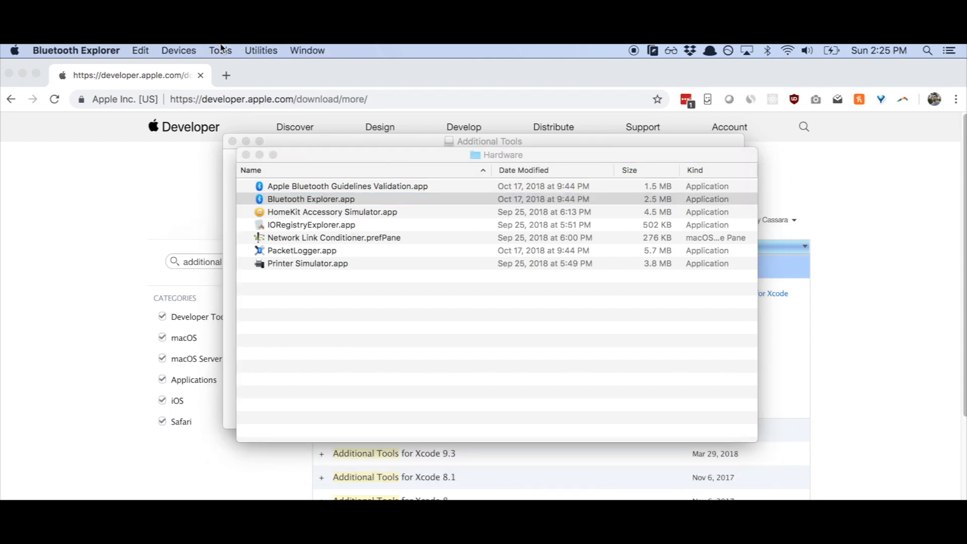
click(220, 50)
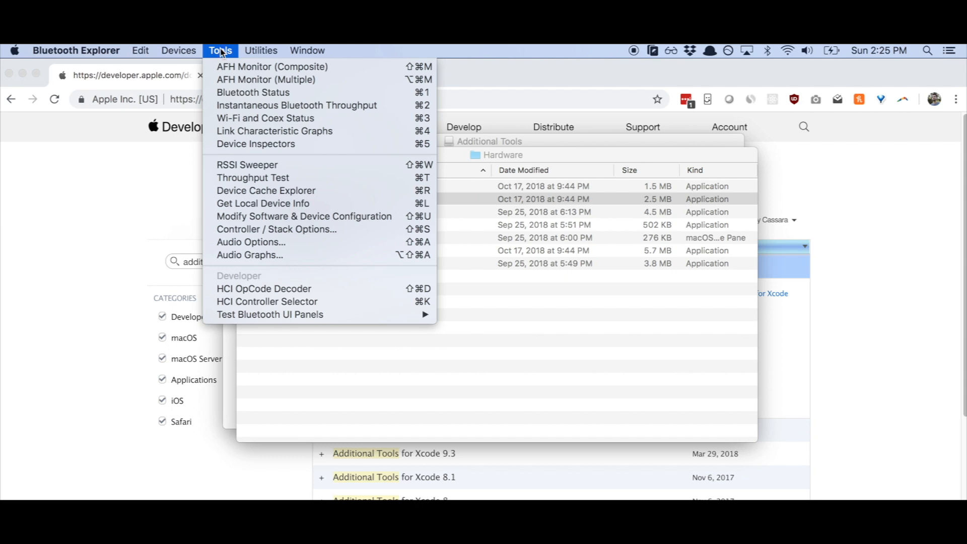
Show Audio Options with 'Force use of aptX' checked.
click(250, 241)
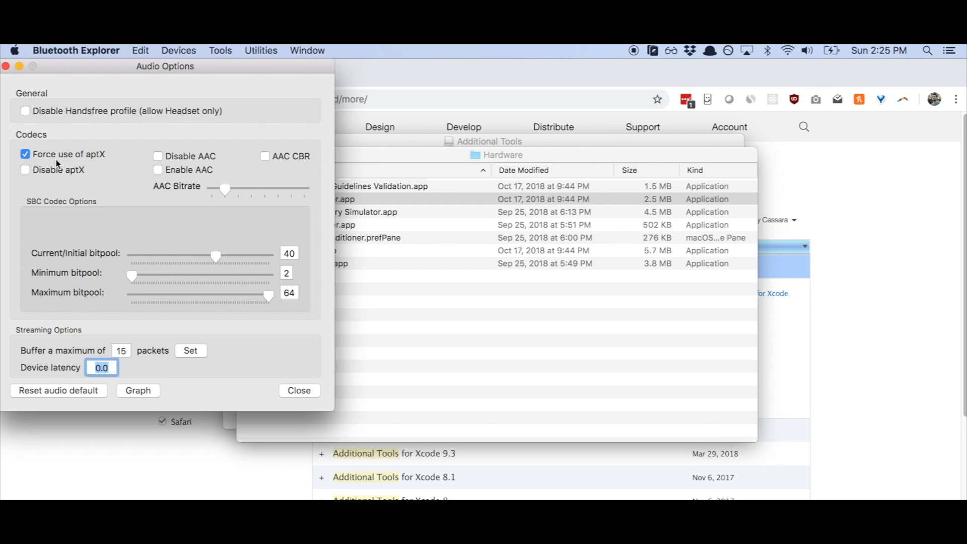
mouse_move(105, 162)
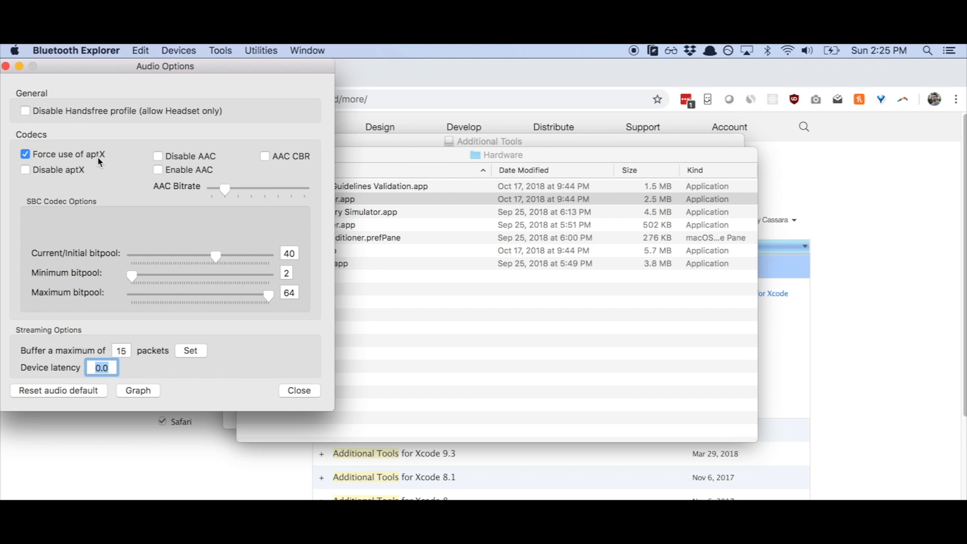
mouse_move(73, 158)
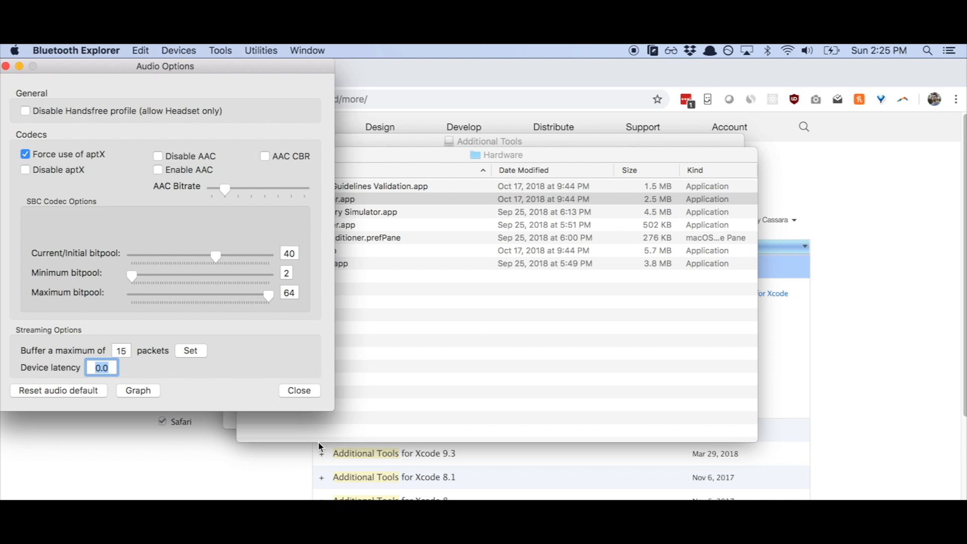
Close Audio Options and bring Finder's Hardware folder back to the front.
click(299, 390)
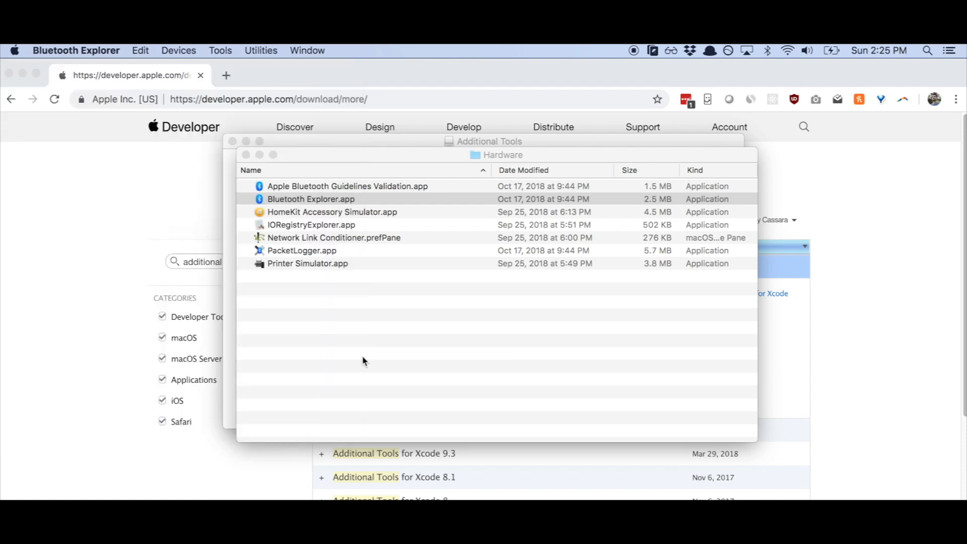
click(311, 199)
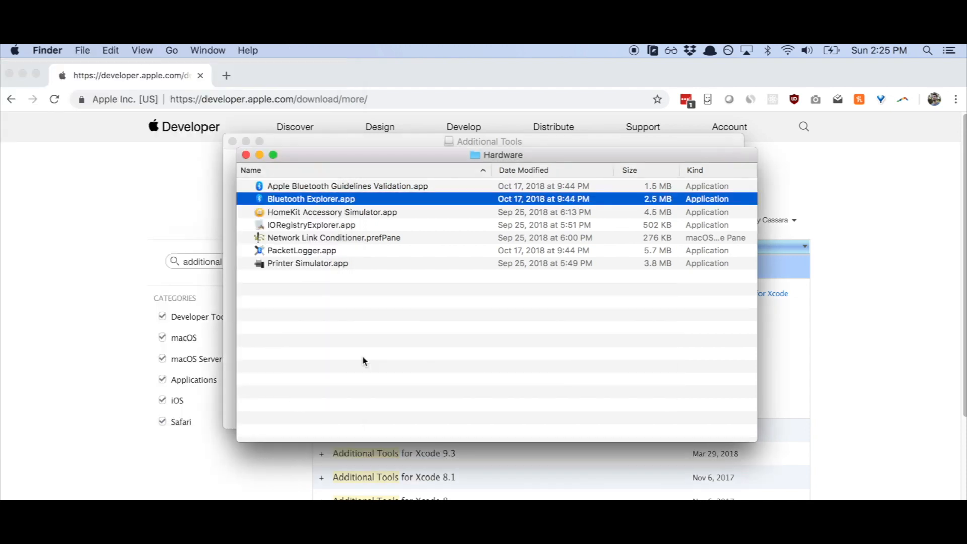
click(246, 155)
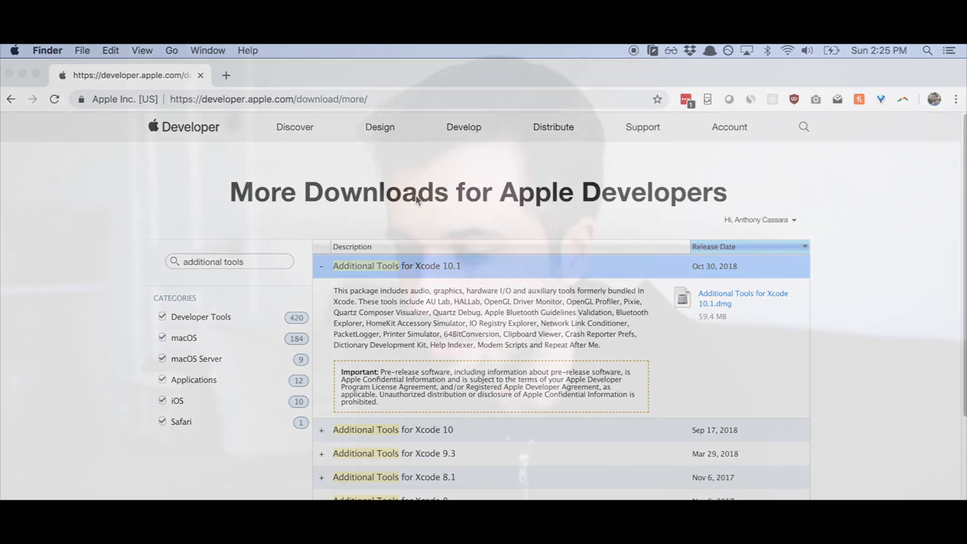